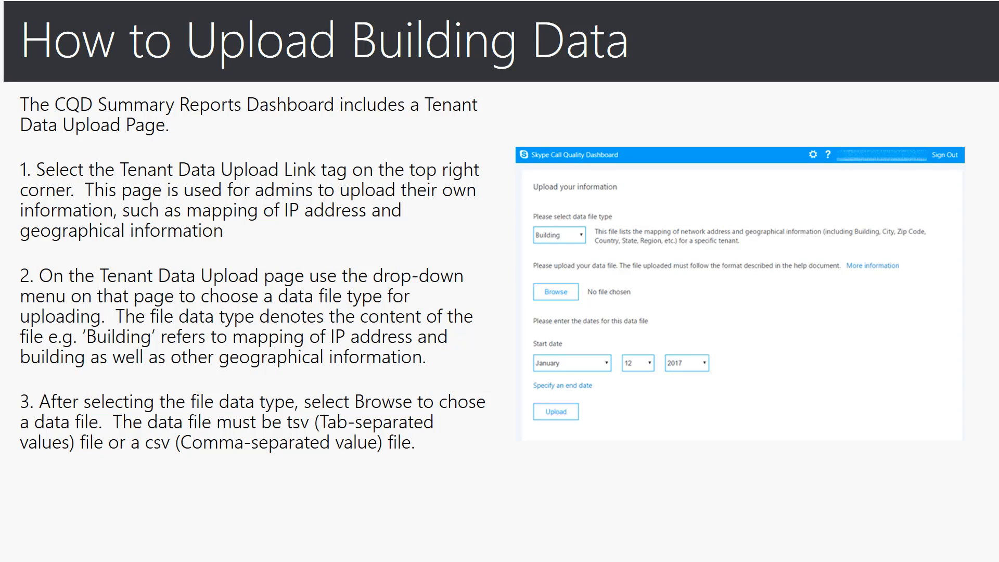
Step: Advance the slideshow to the 'How to Upload Building Data – con't' slide
{"action": "key", "text": "Right"}
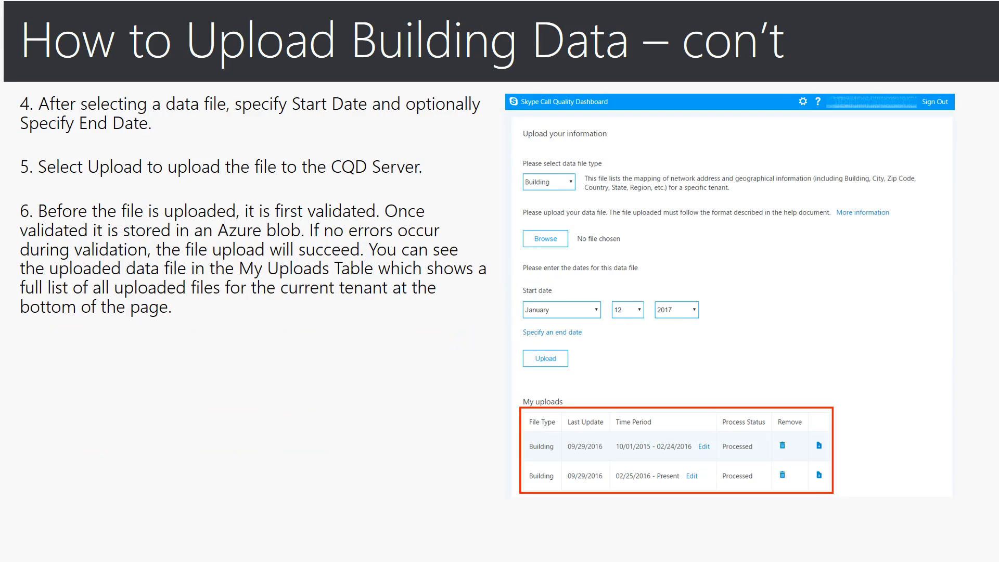